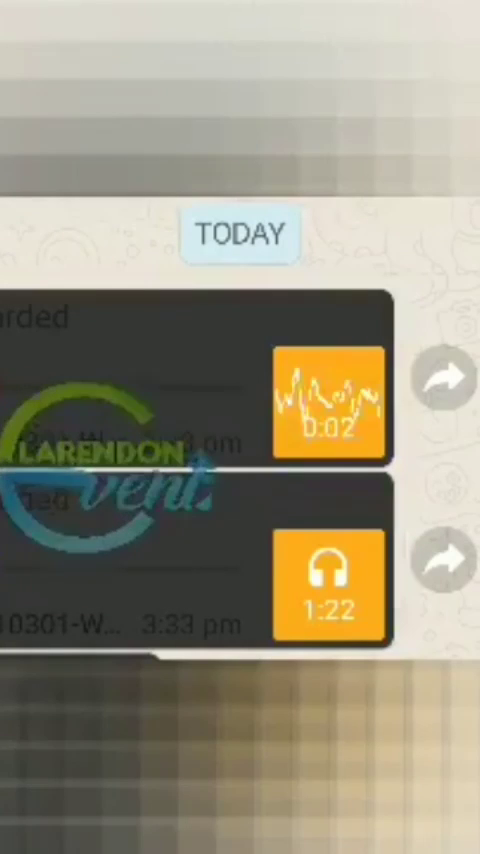
# Play the first forwarded voice note through its full 3:10, then start the second.
pyautogui.click(326, 395)
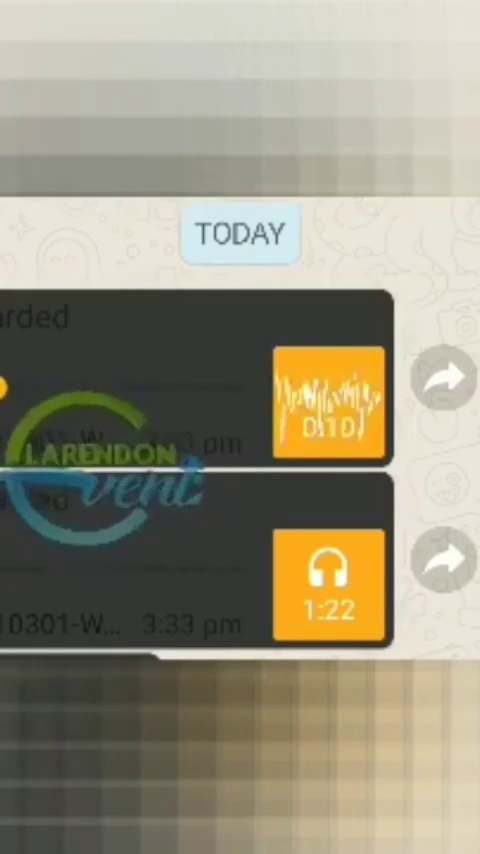
pyautogui.click(328, 398)
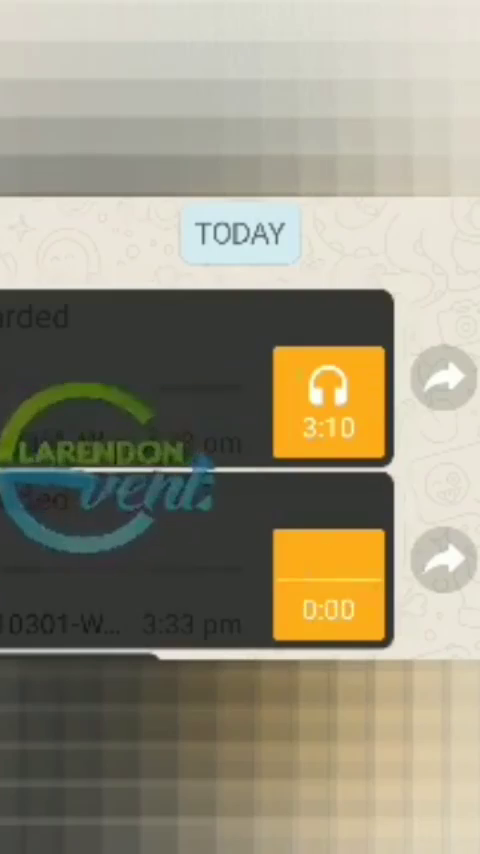
pyautogui.click(326, 588)
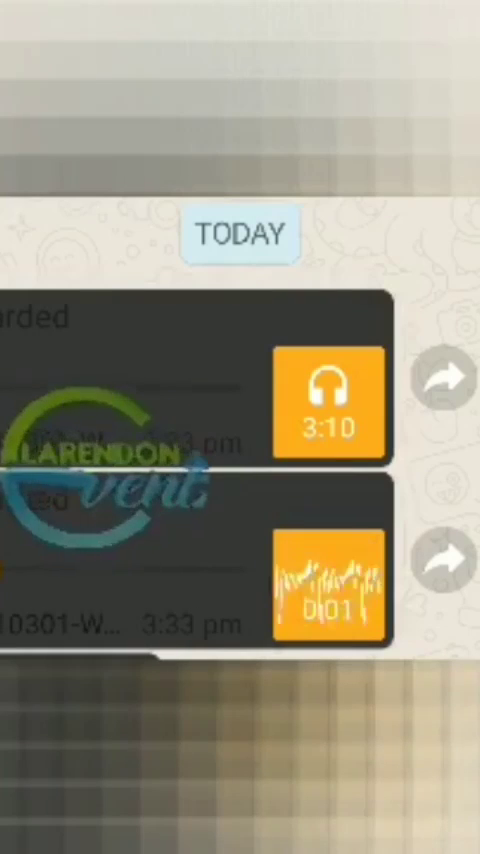